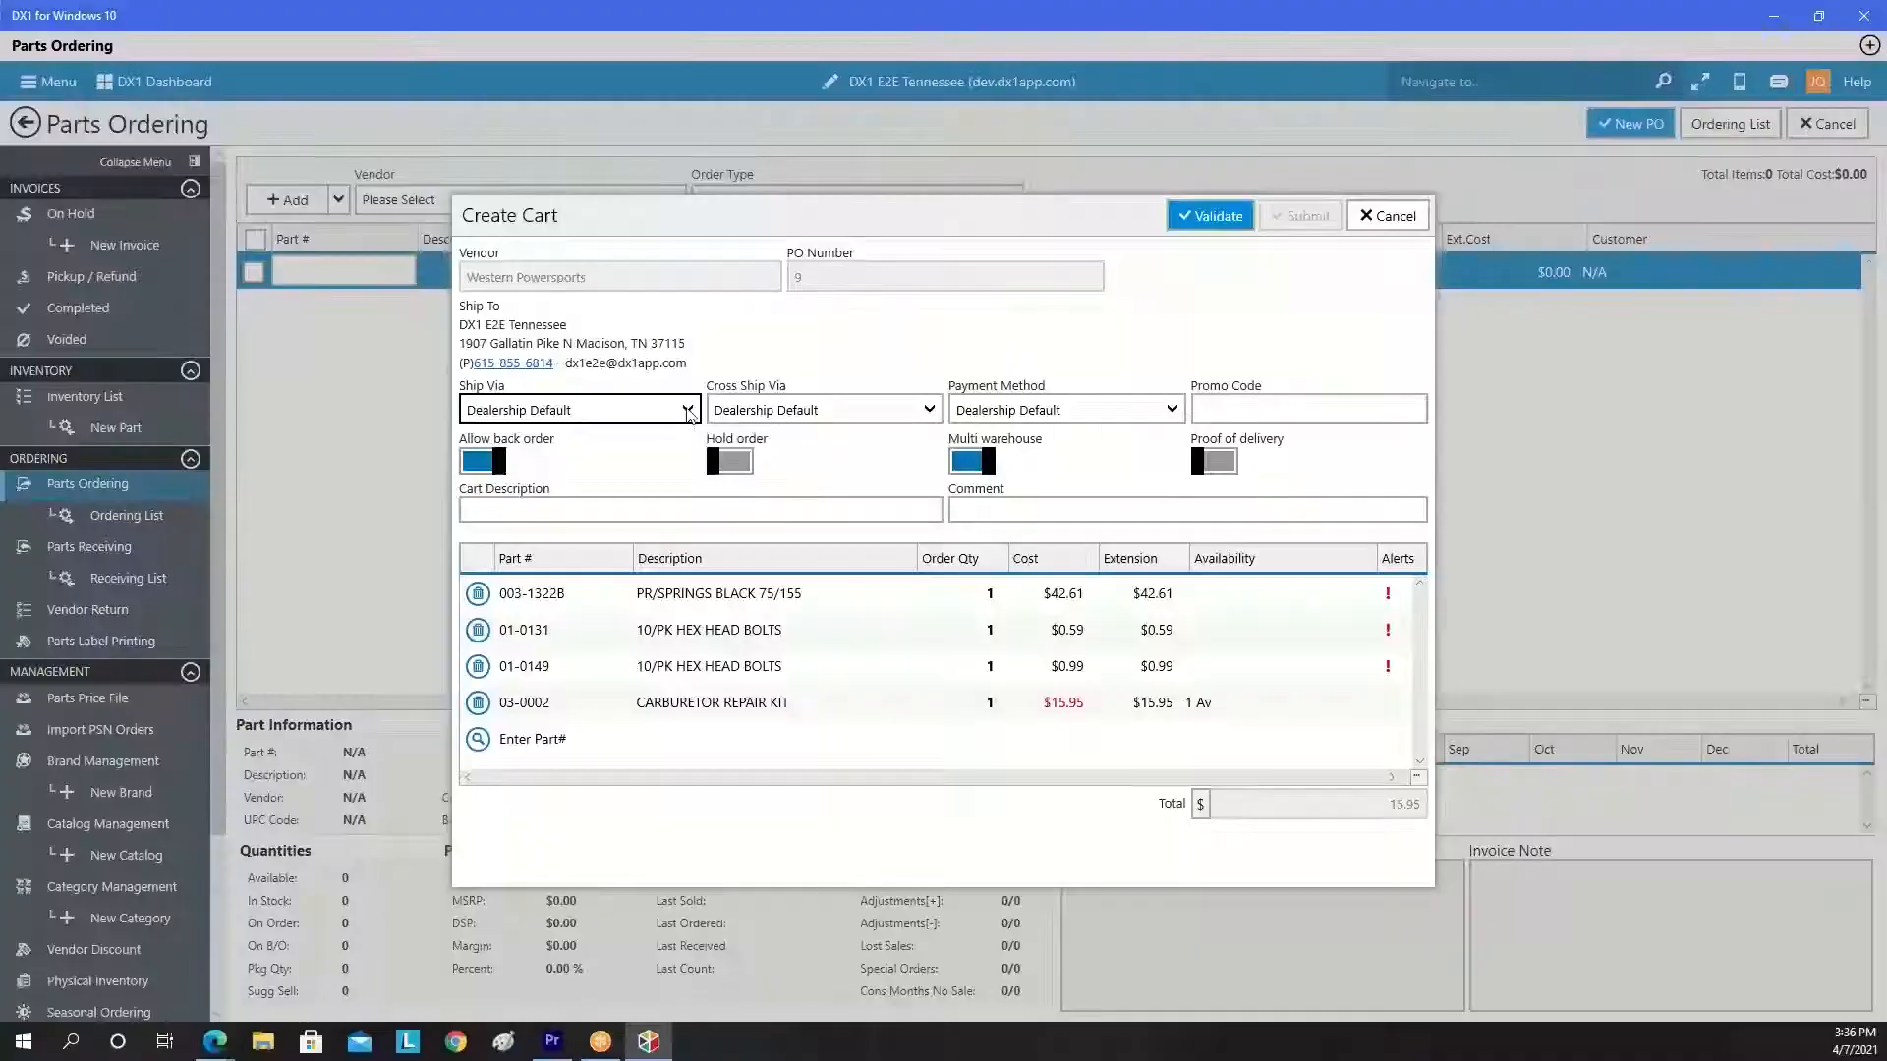
- Ship the Western Powersports cart via Fedex Ground with back orders not allowed
click(687, 409)
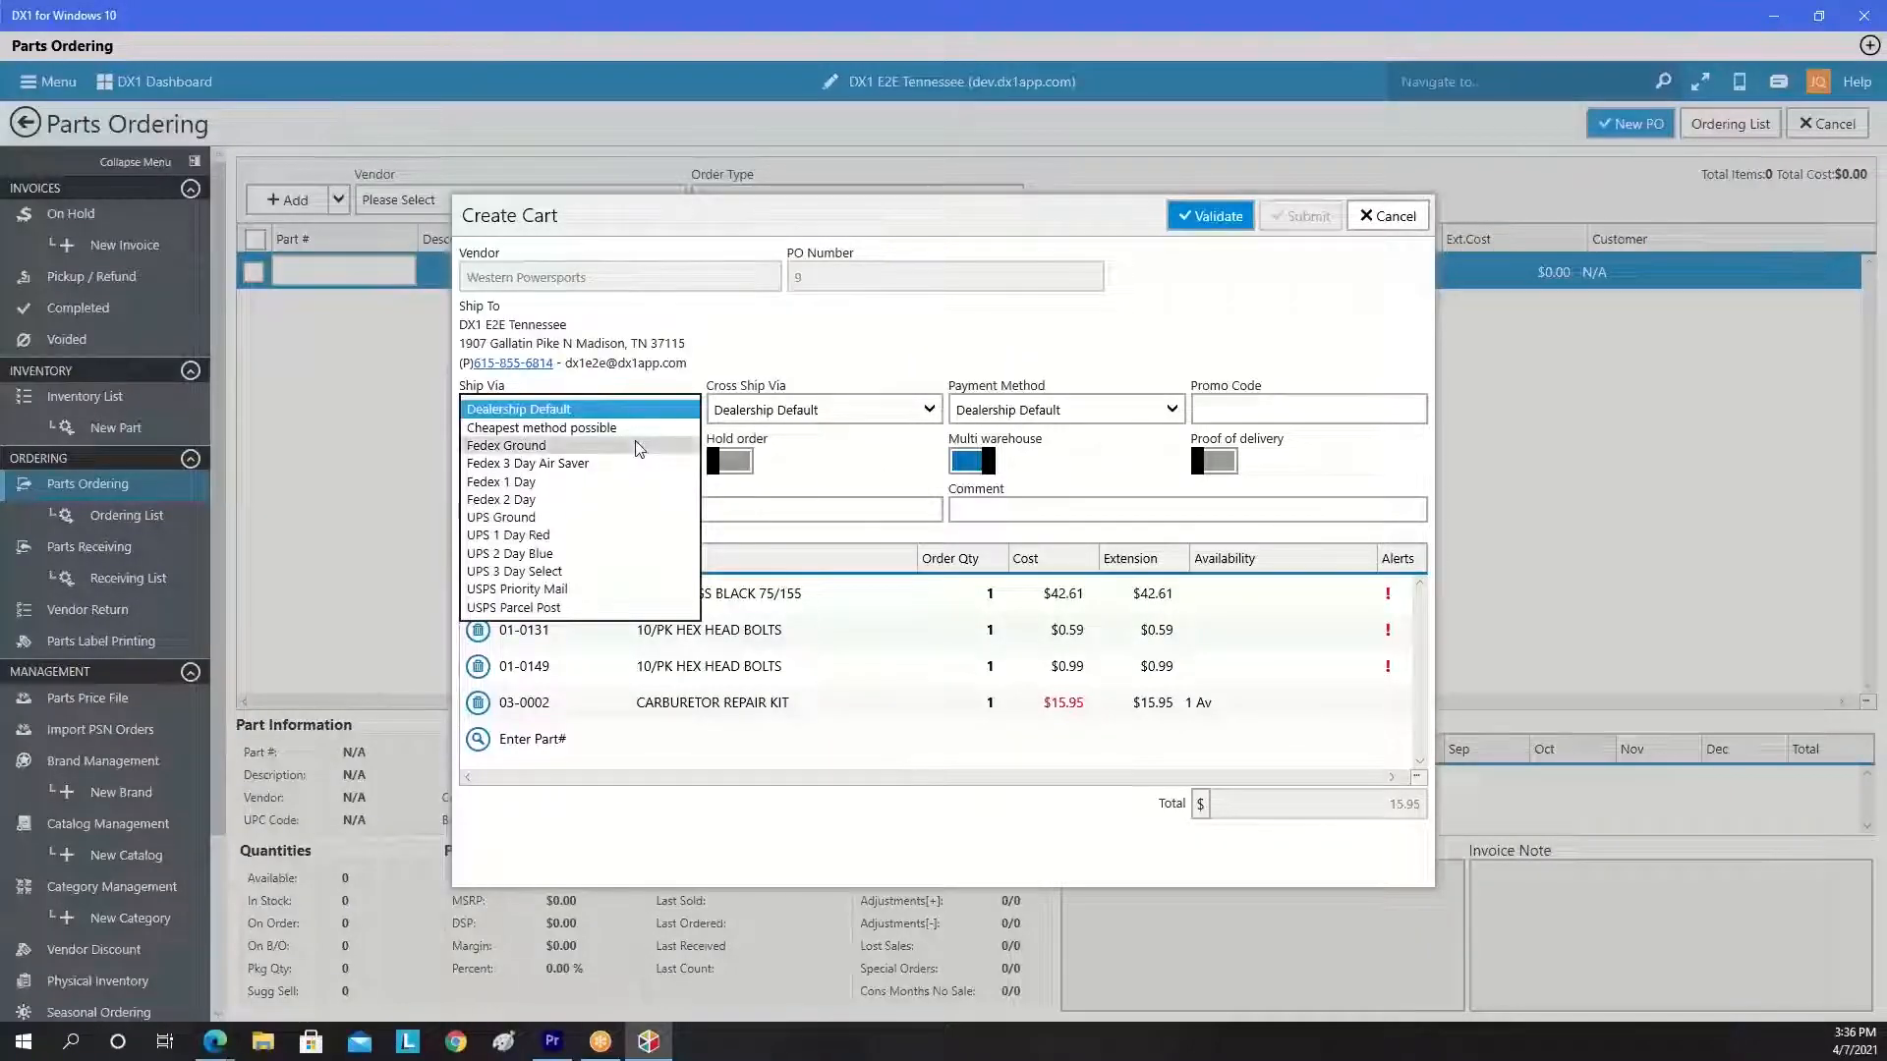
click(505, 446)
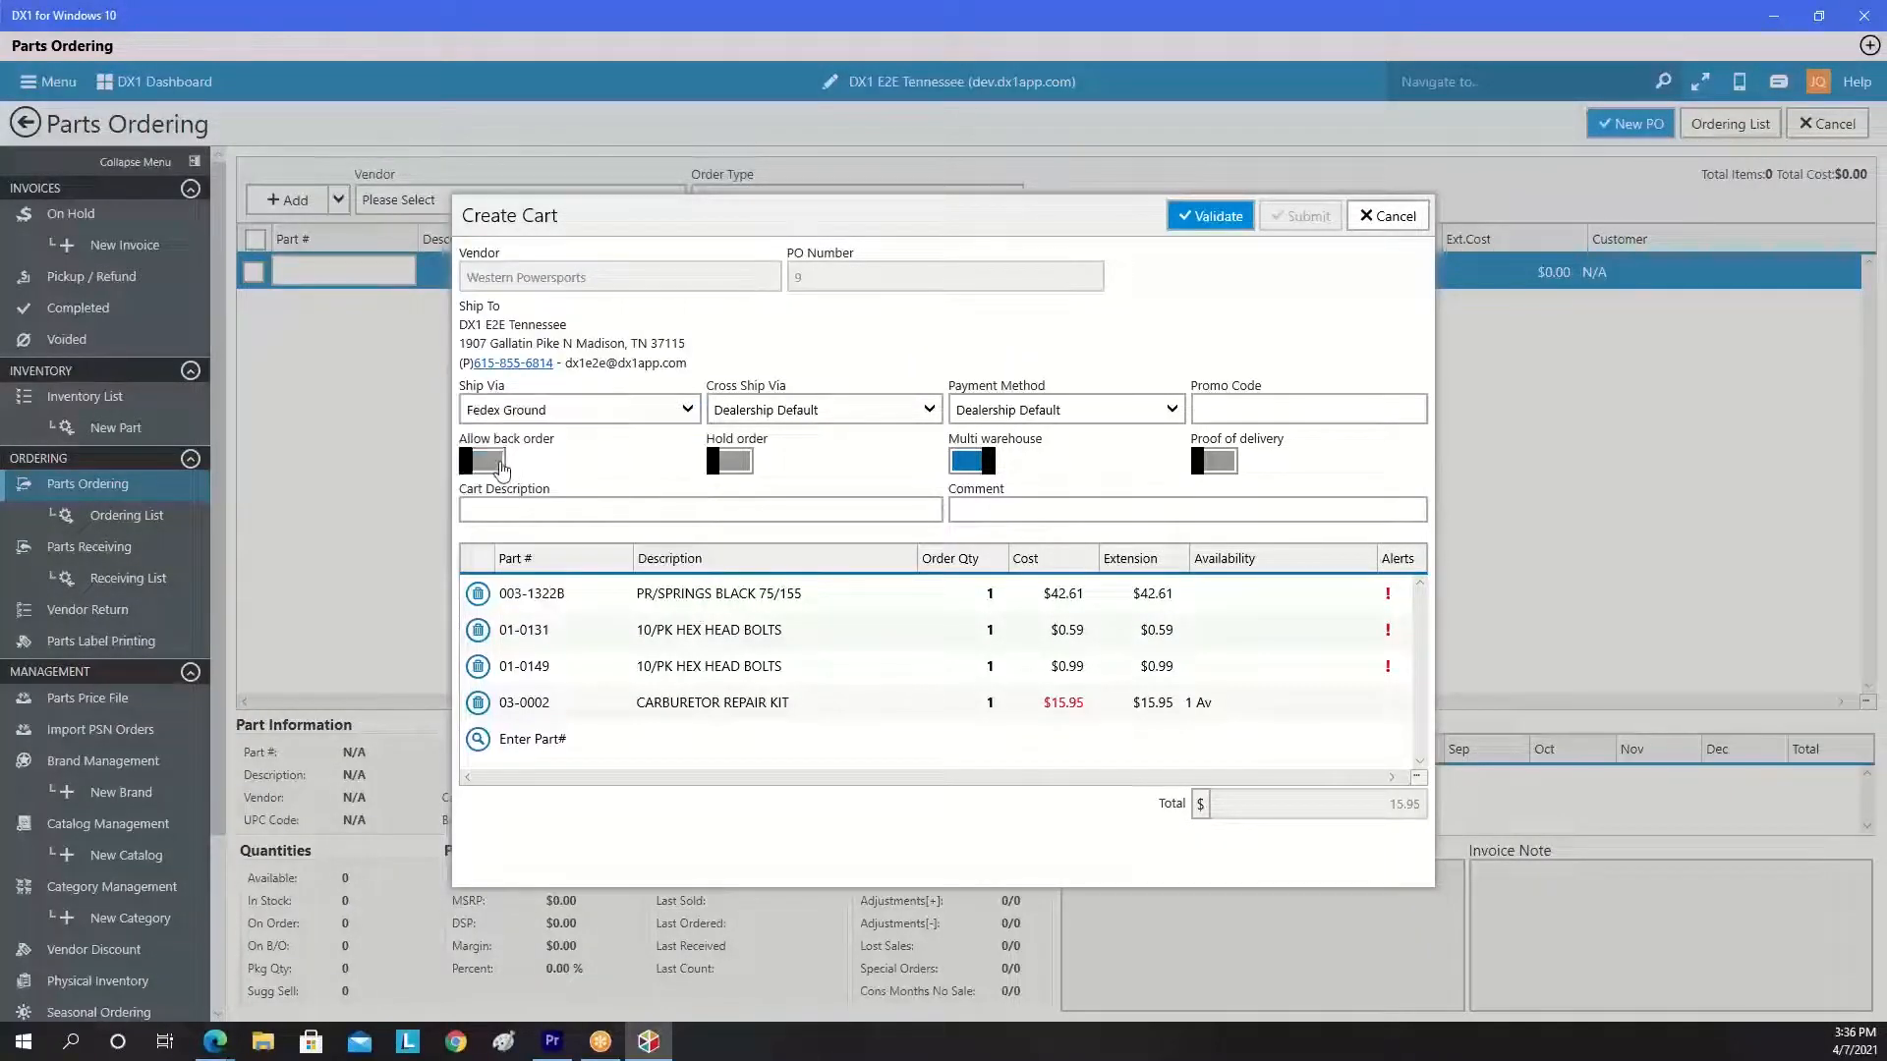
click(484, 460)
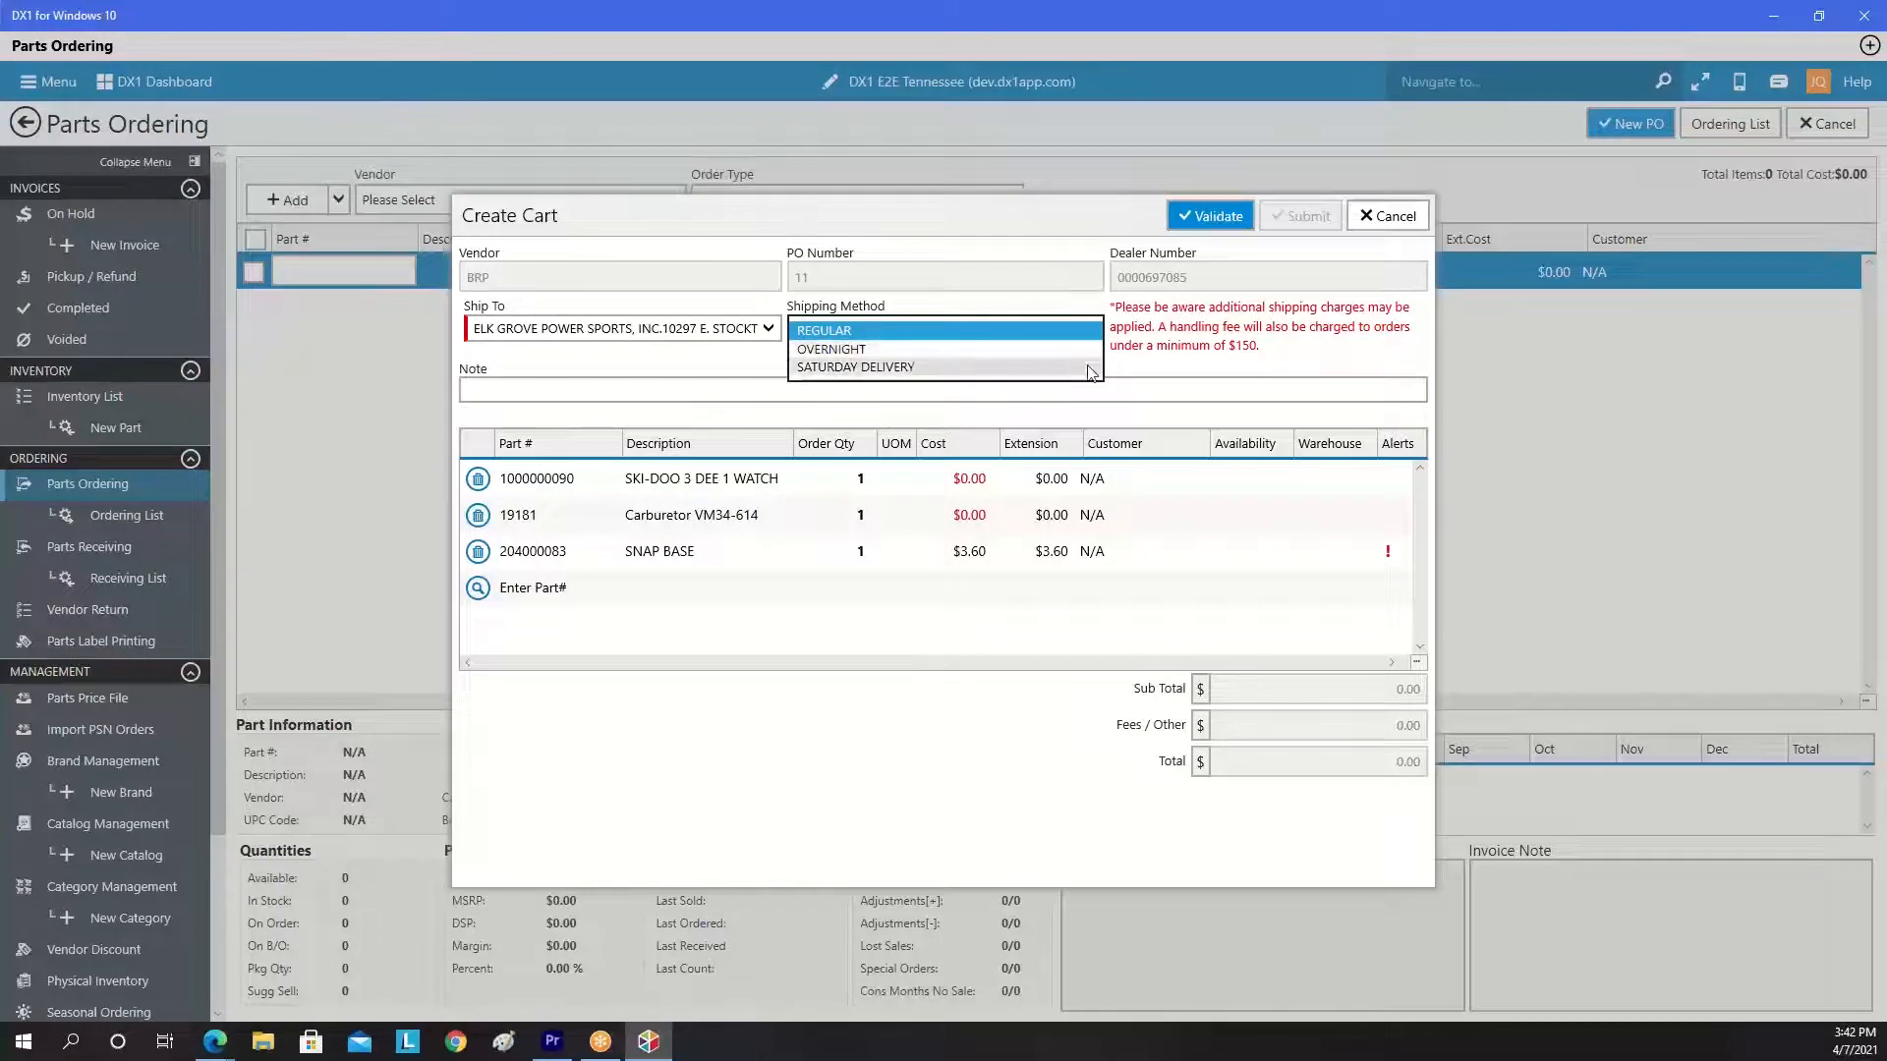
- Choose REGULAR as the BRP cart's shipping method
click(823, 330)
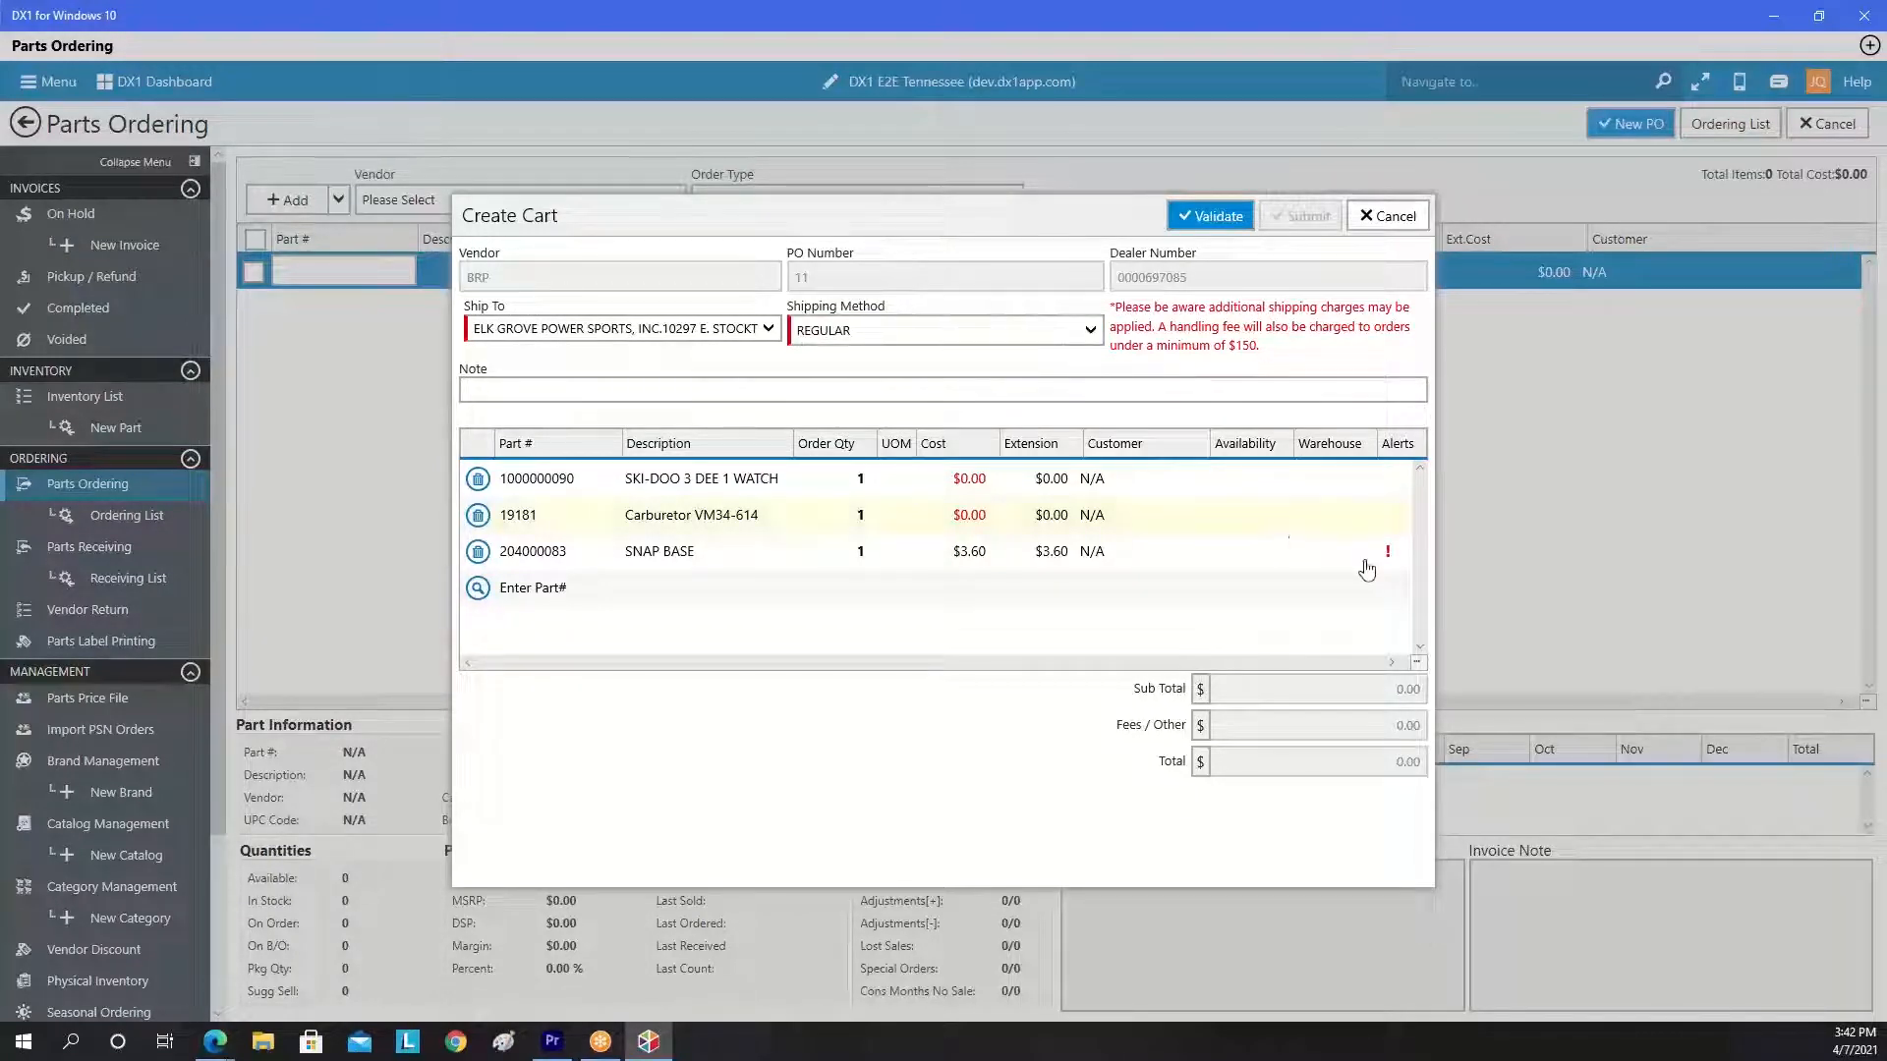
mouse_move(1388, 554)
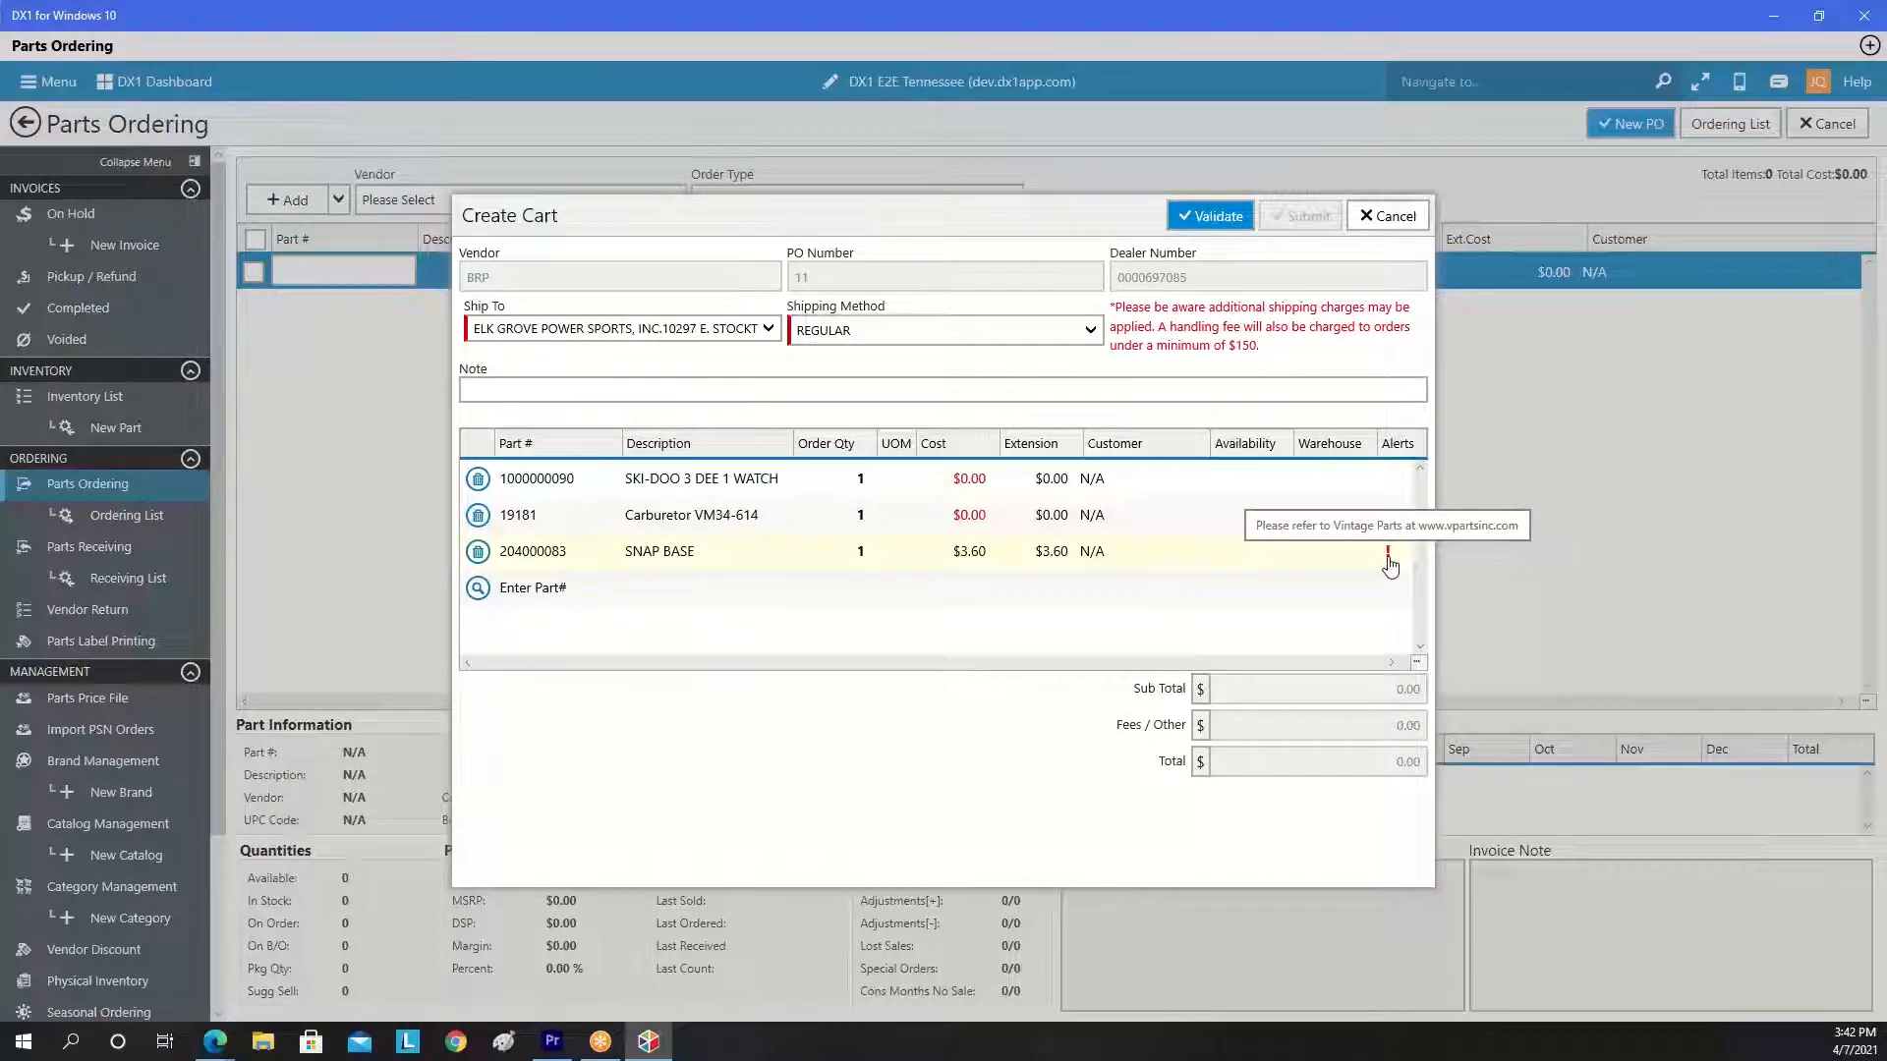
mouse_move(1224, 625)
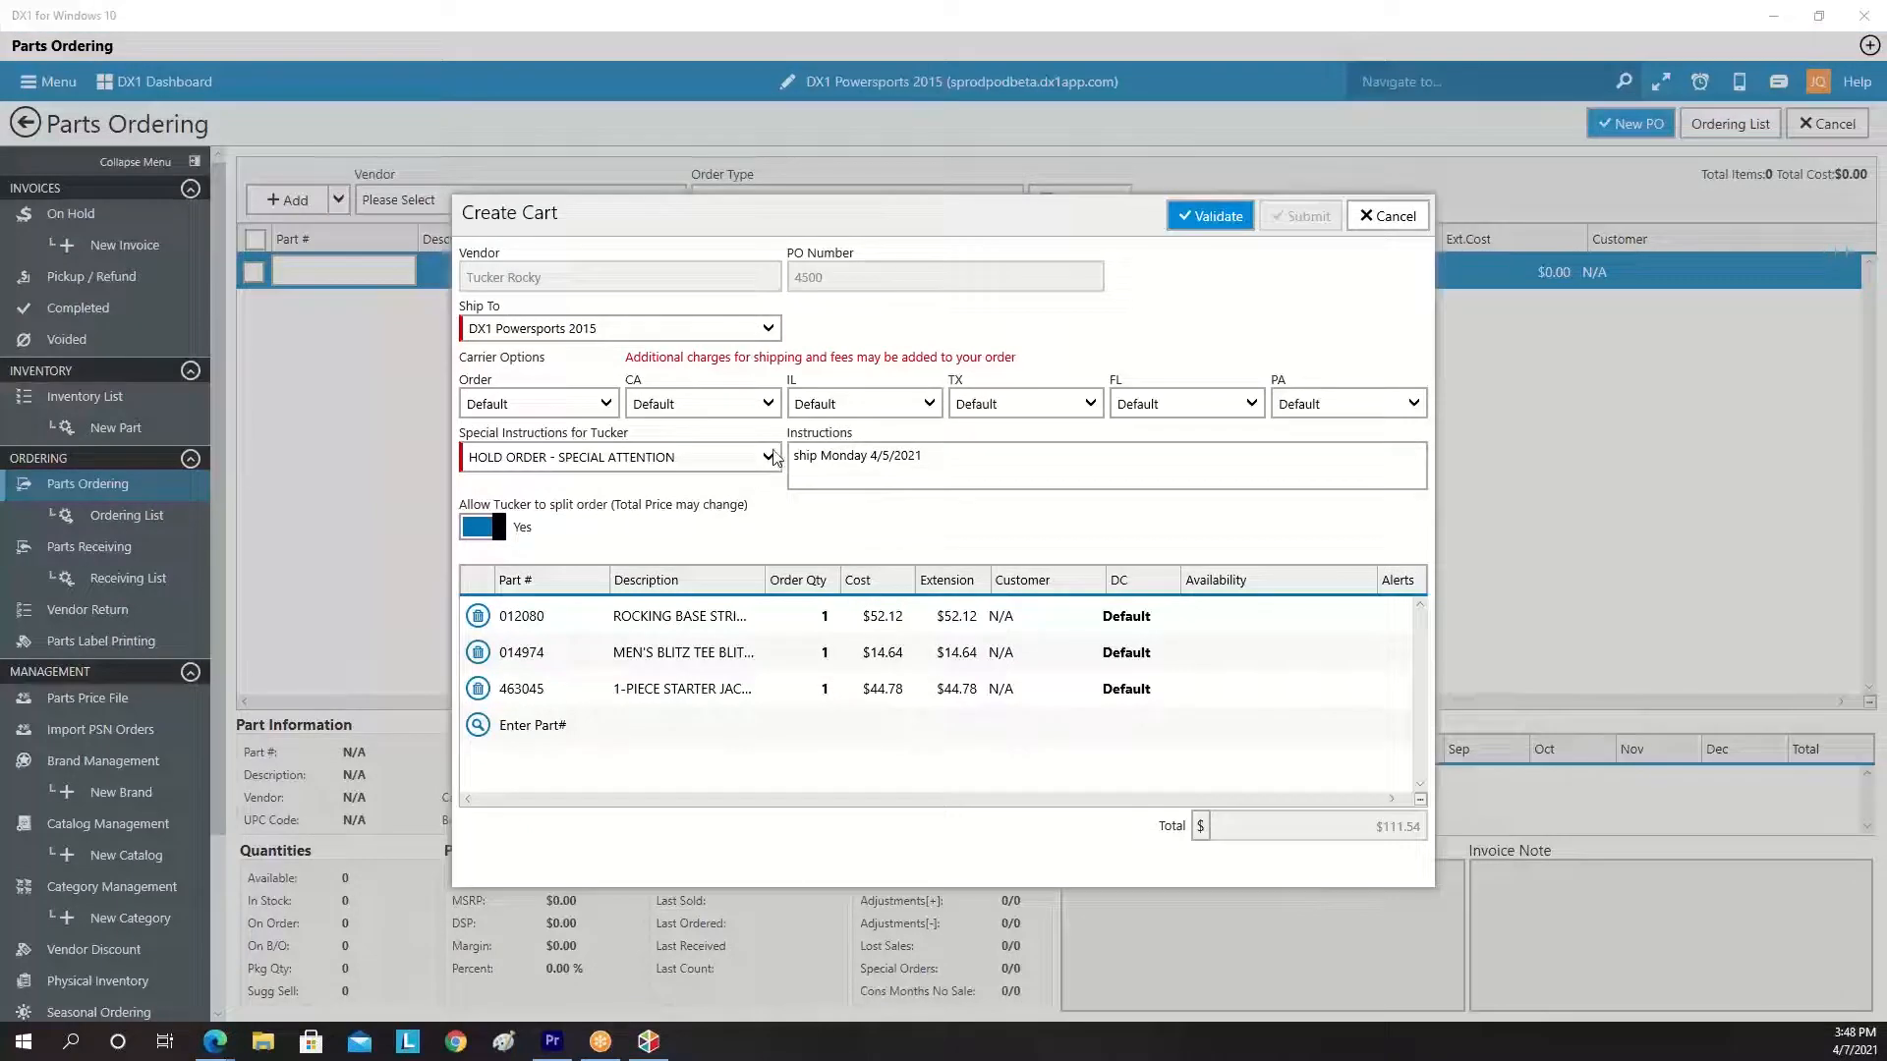
- Set Tucker Rocky special instructions to HOLD ORDER - SPECIAL ATTENTION, shipping to DX1 Powersports 2015
click(768, 456)
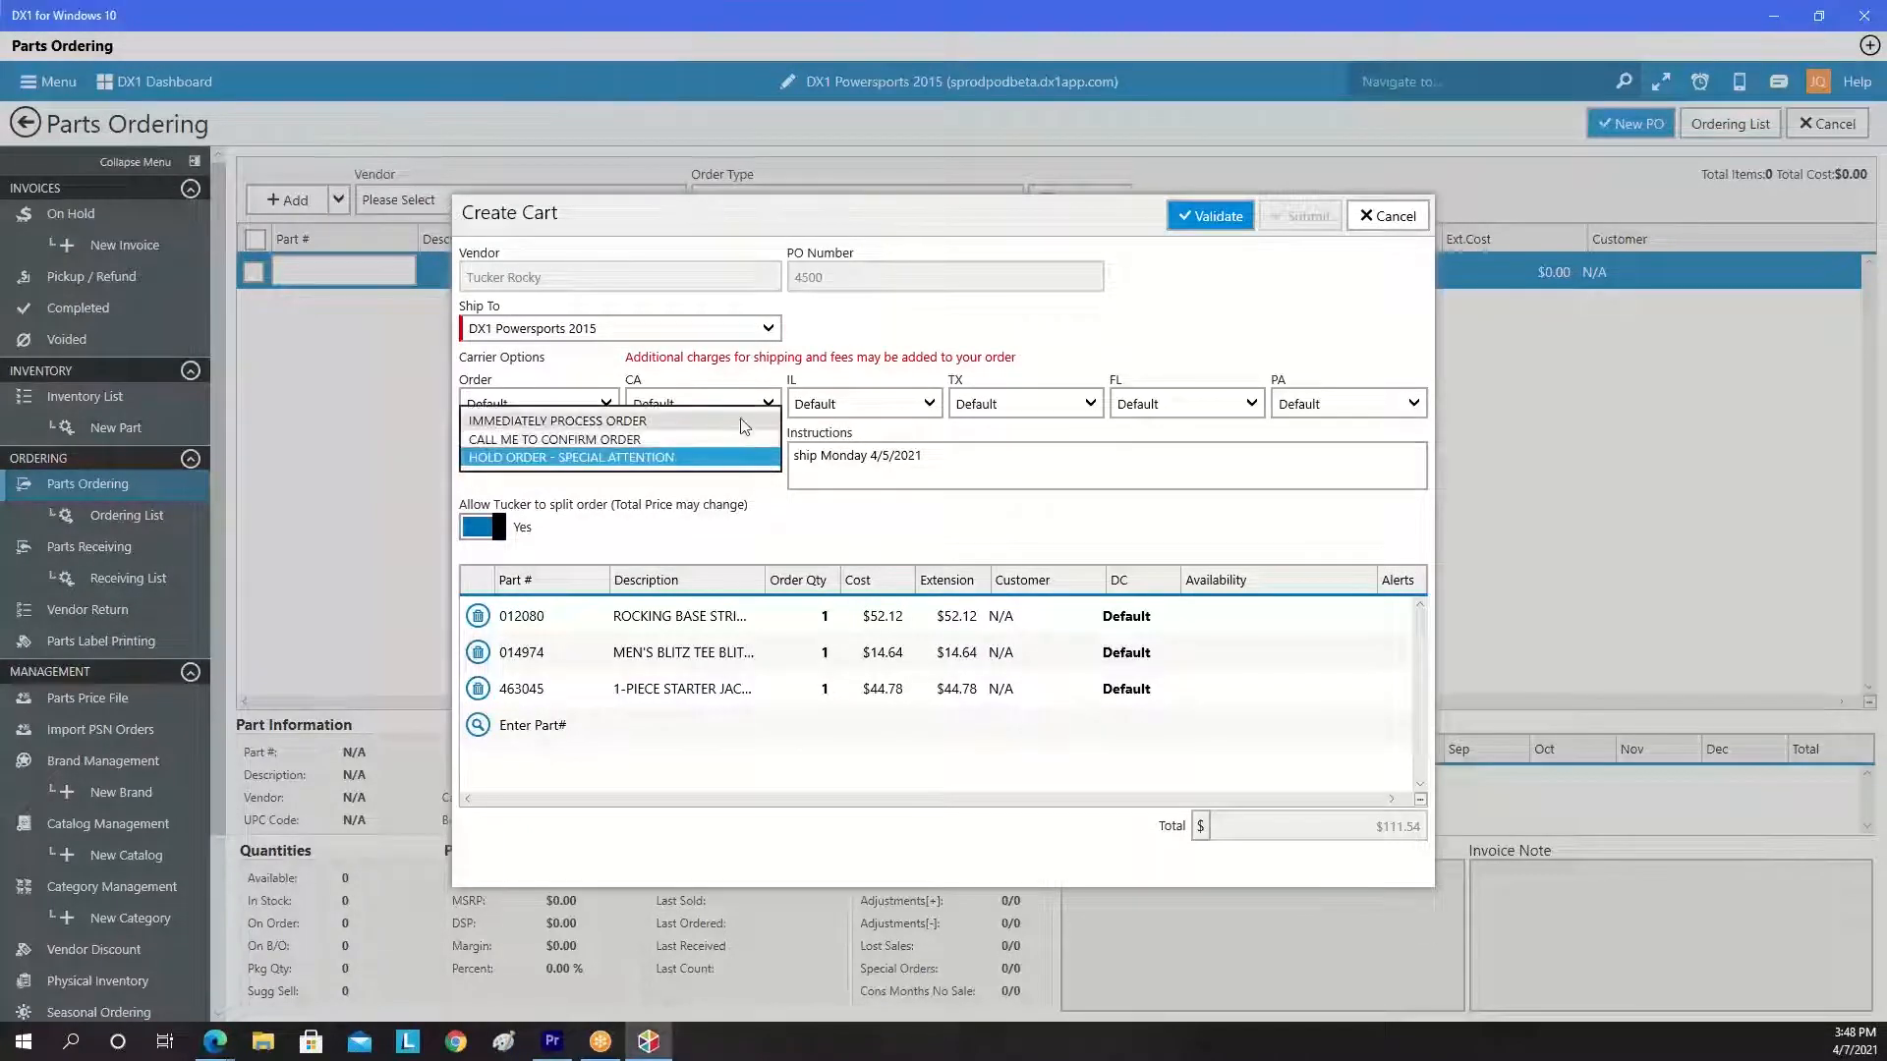
click(572, 456)
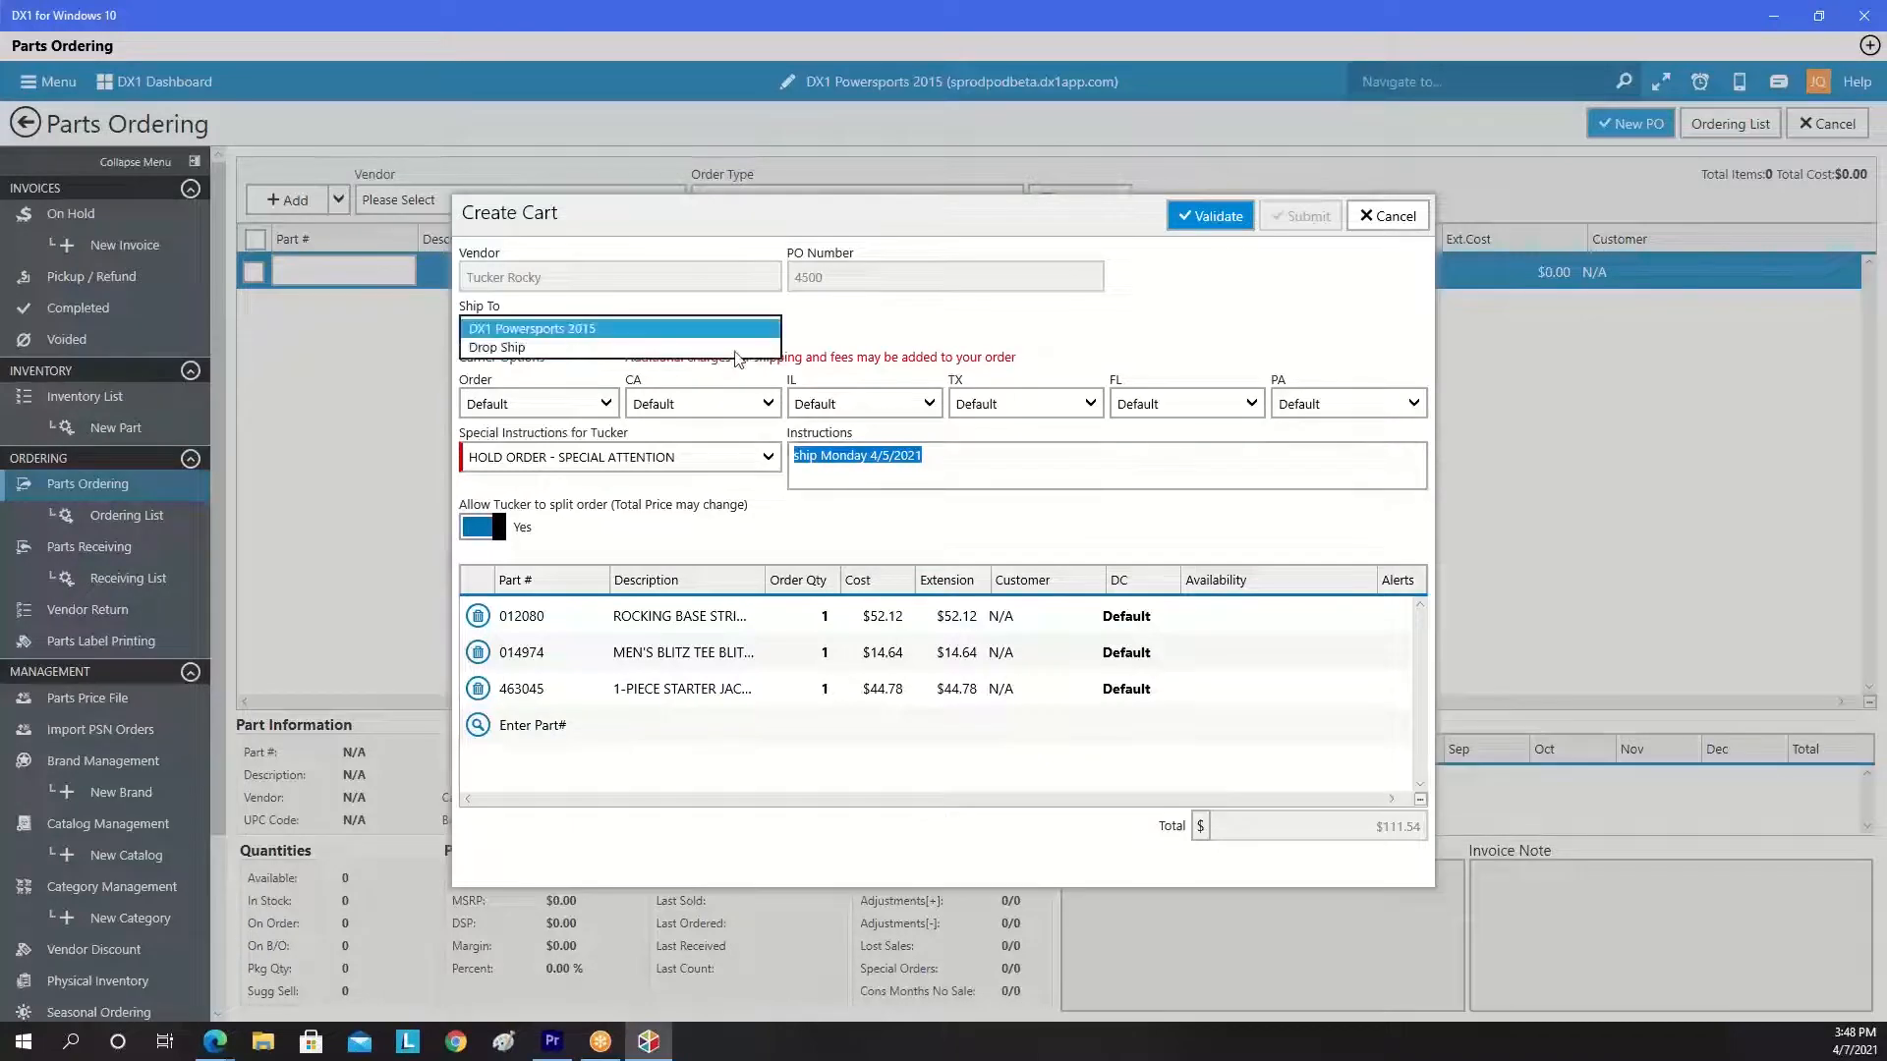
click(128, 515)
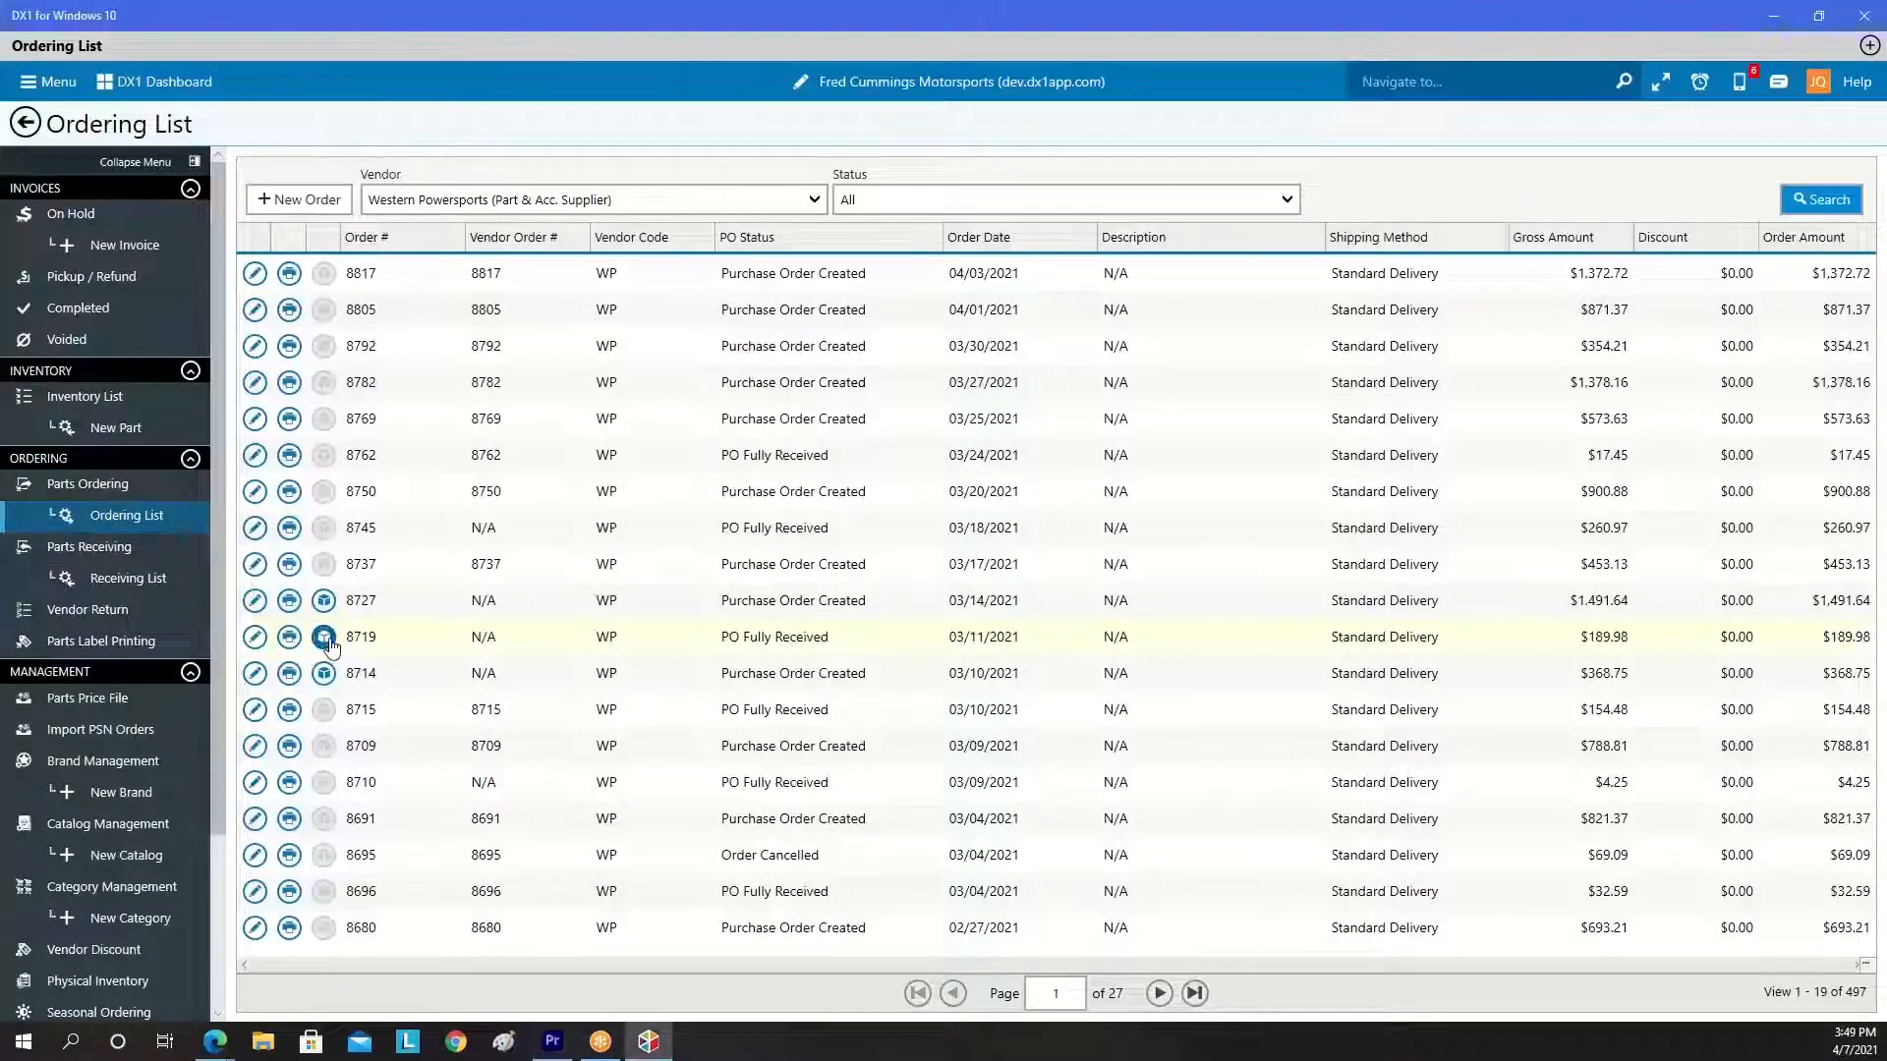
- Show Order Tracking for Western Powersports order 8719 with UPS tracking and two SHINKO parts
click(322, 637)
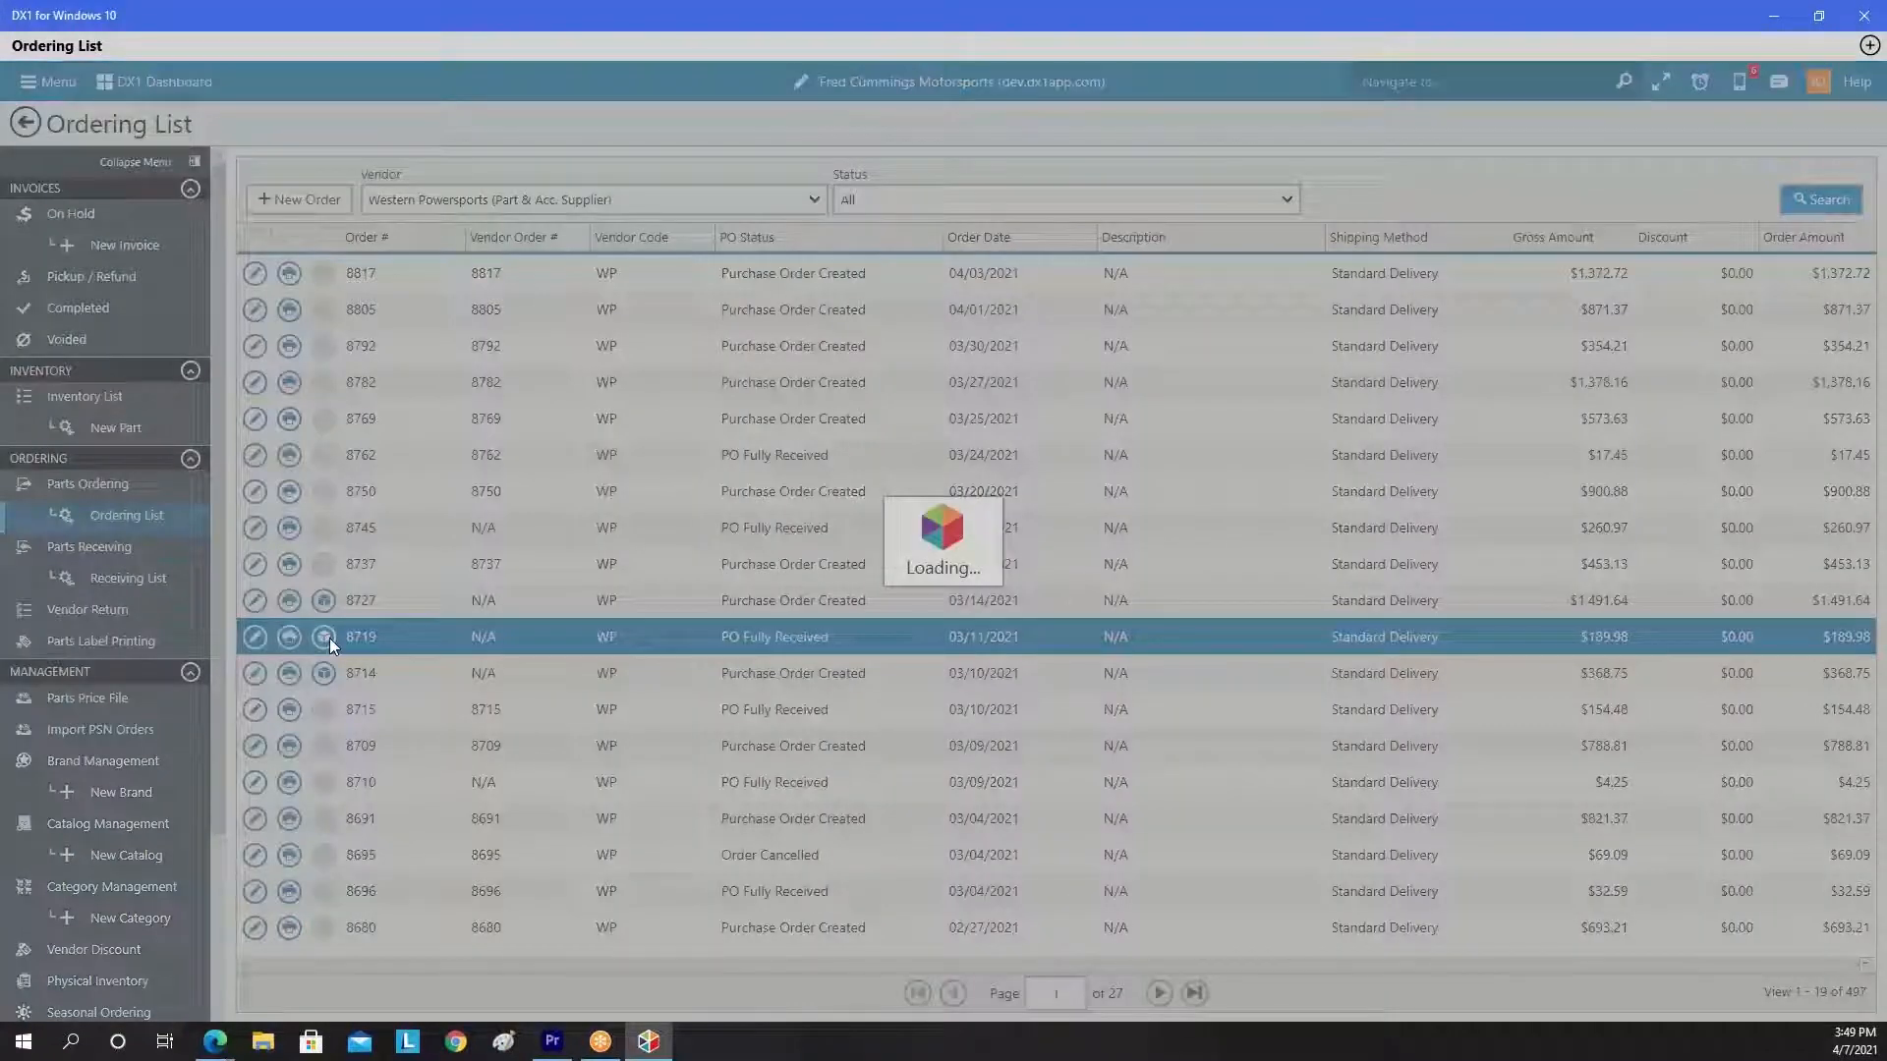
click(323, 637)
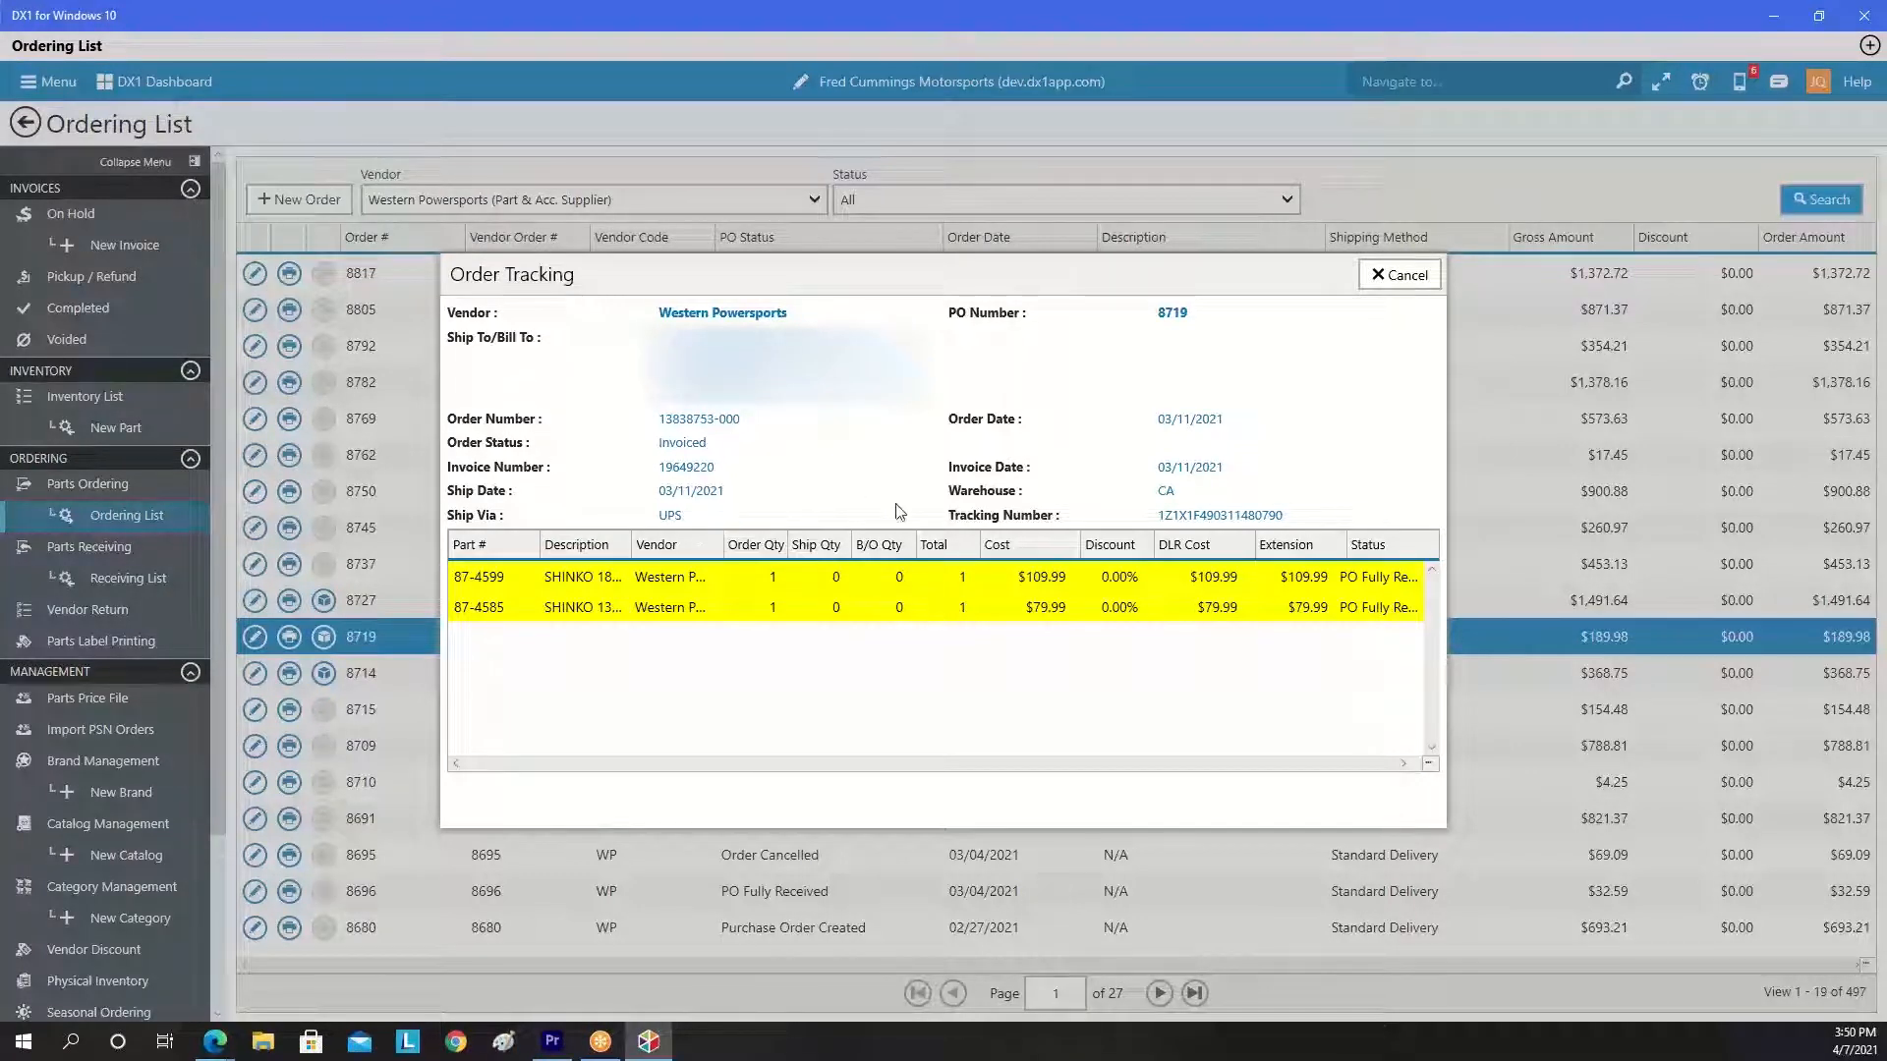
mouse_move(1100, 519)
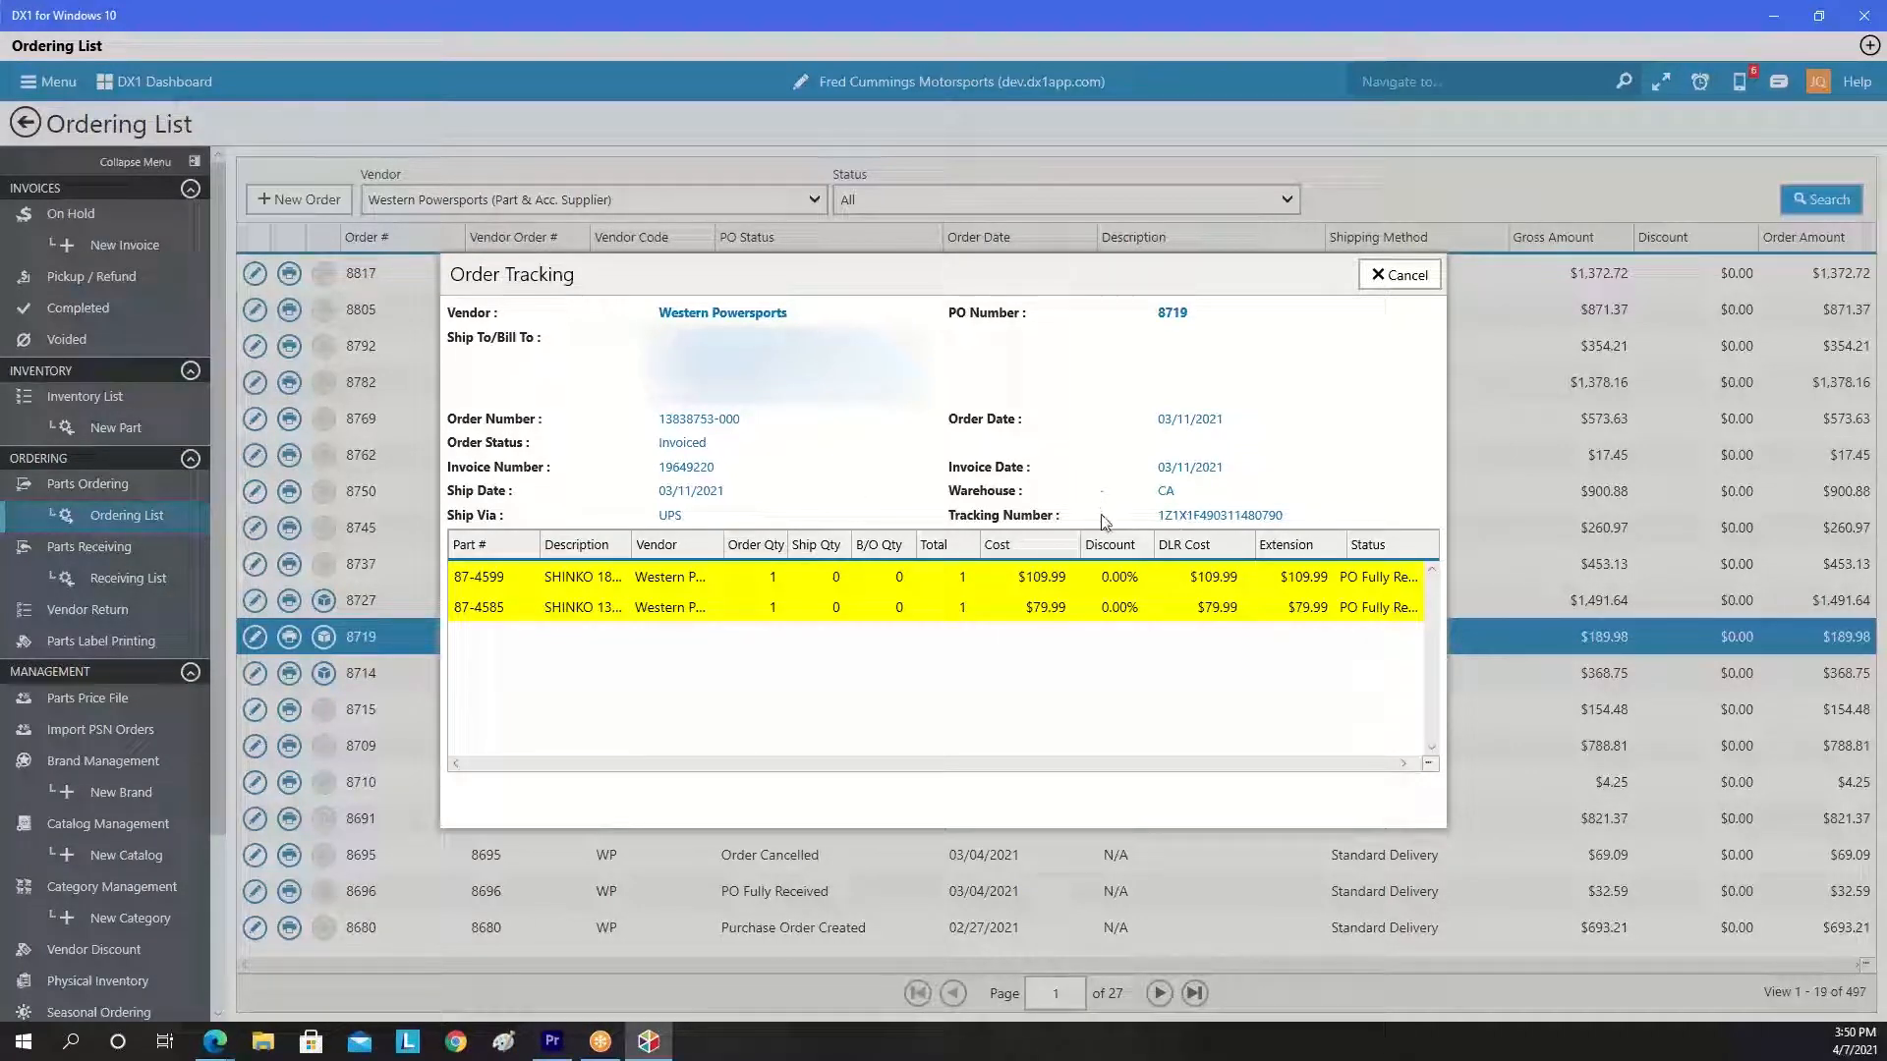
mouse_move(918, 529)
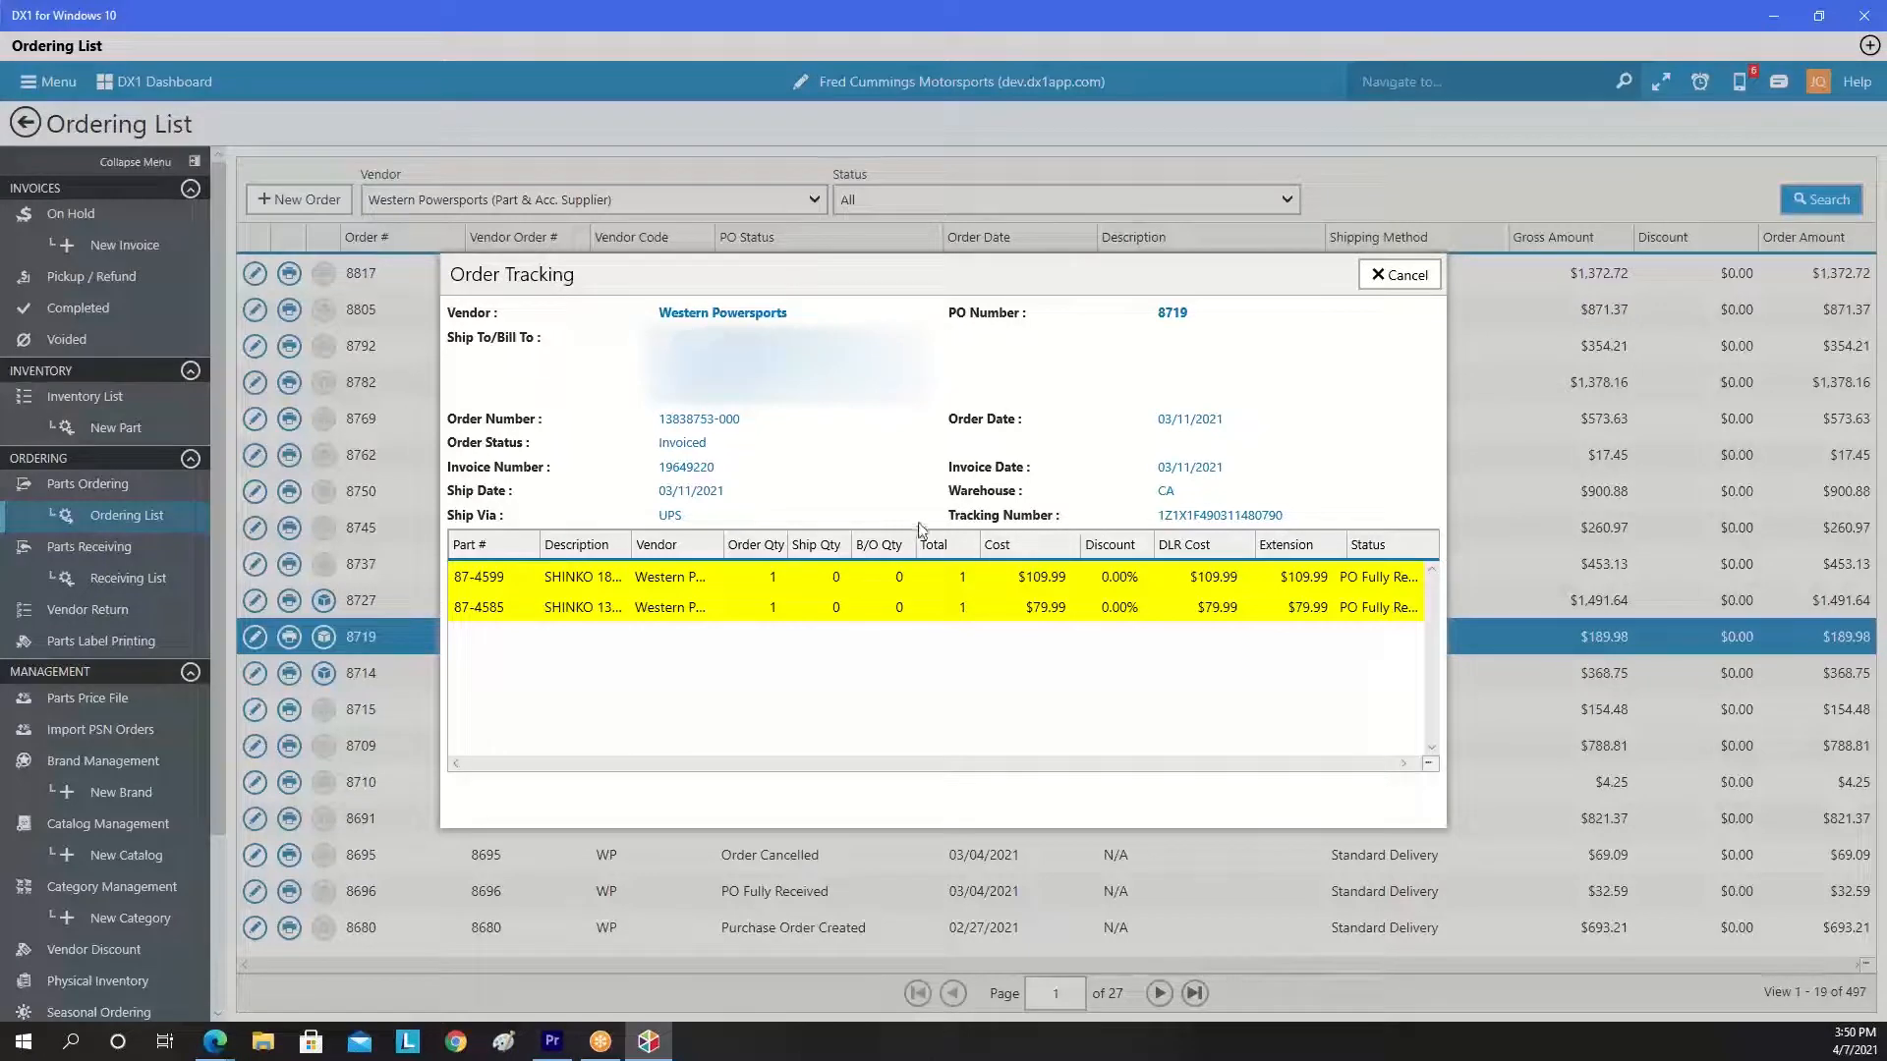